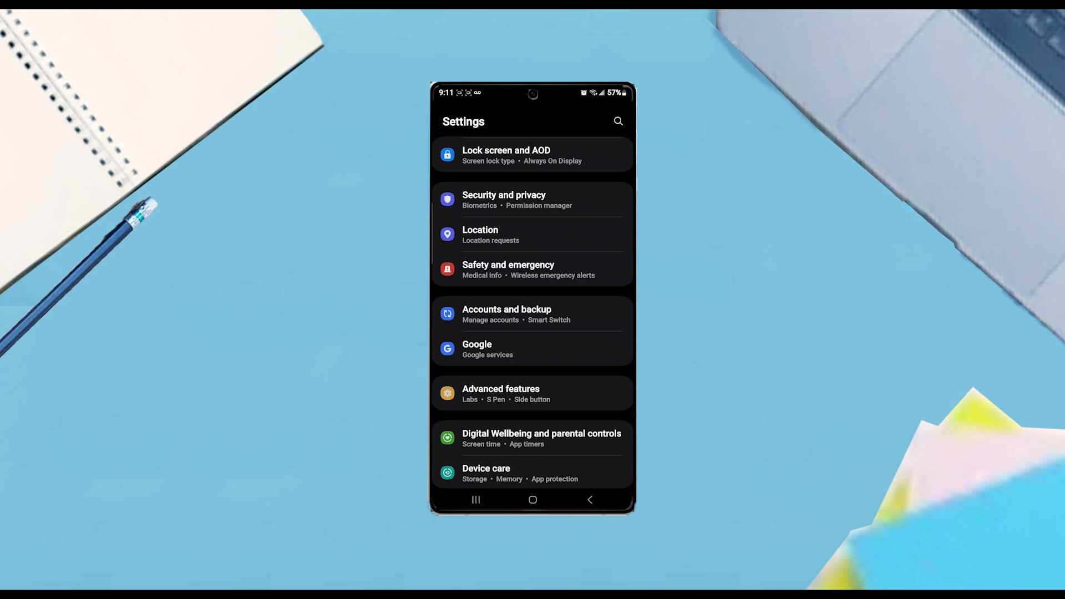
Step: Go through Security and privacy to the Autofill service from Google page under More privacy settings
left_click(532, 199)
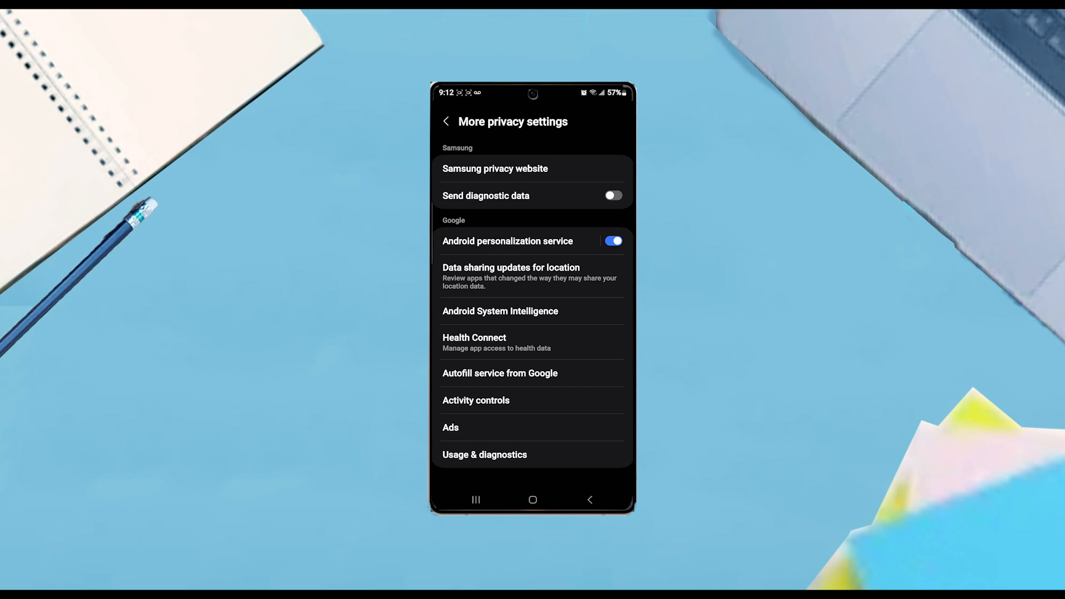
left_click(500, 373)
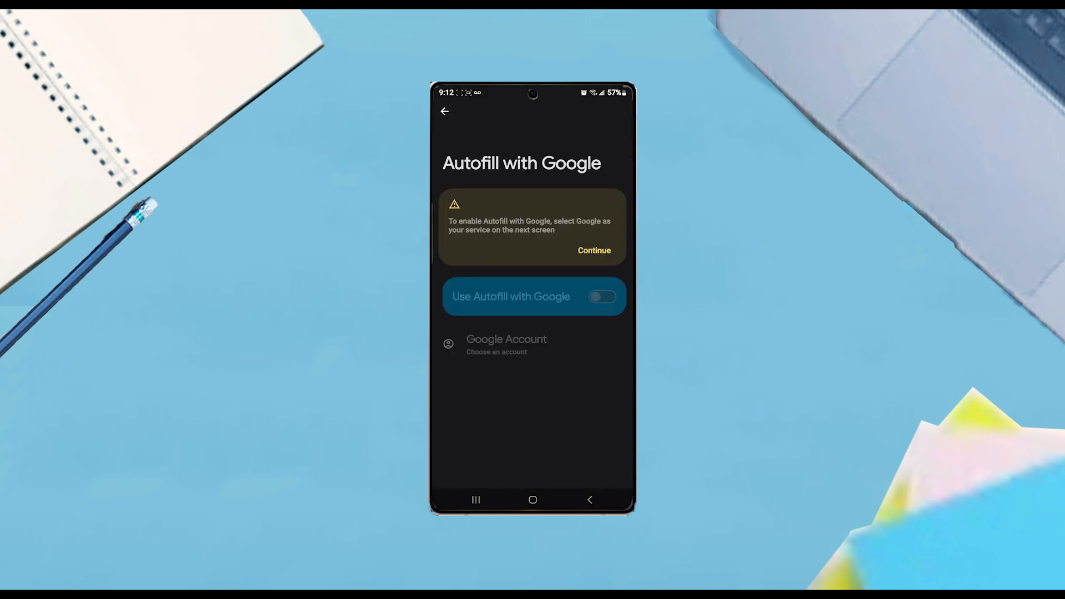